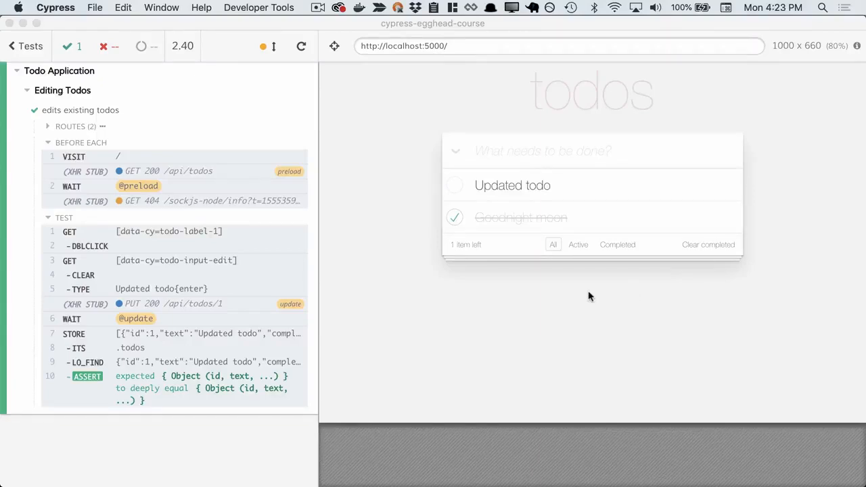
pyautogui.moveTo(670, 247)
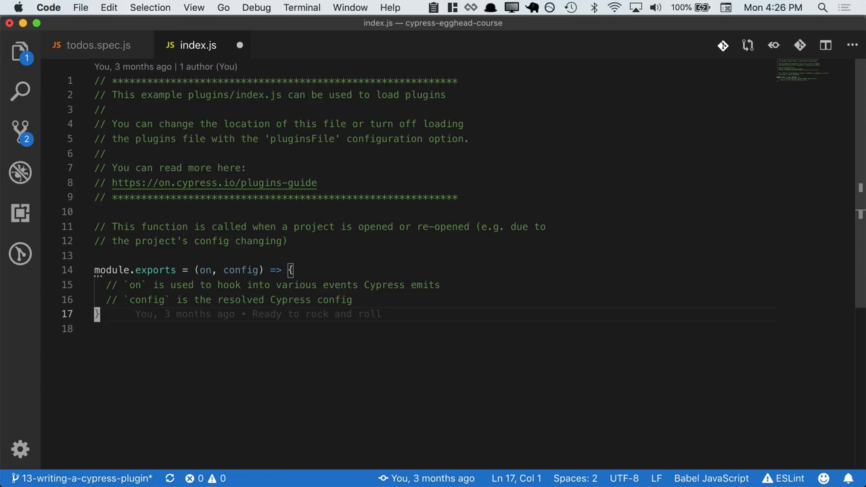
# - Register an on('task') hello({name}) handler that console.logs the name and returns null
pyautogui.write('on')
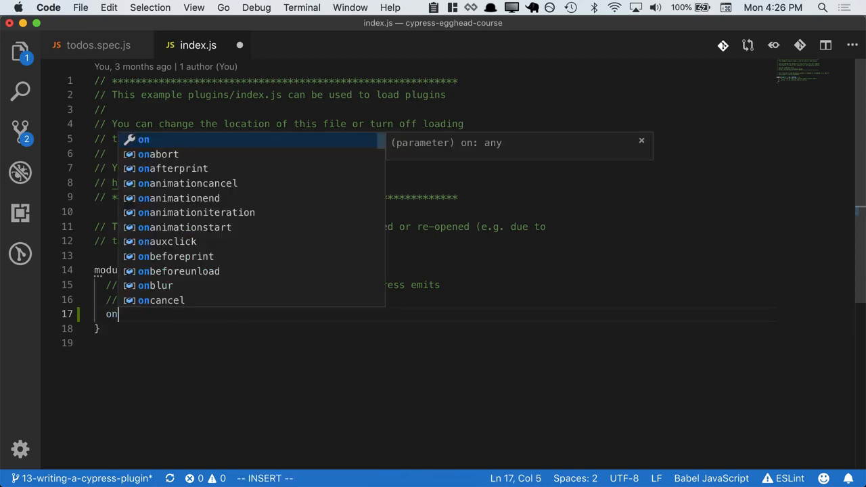
pyautogui.write("('task',")
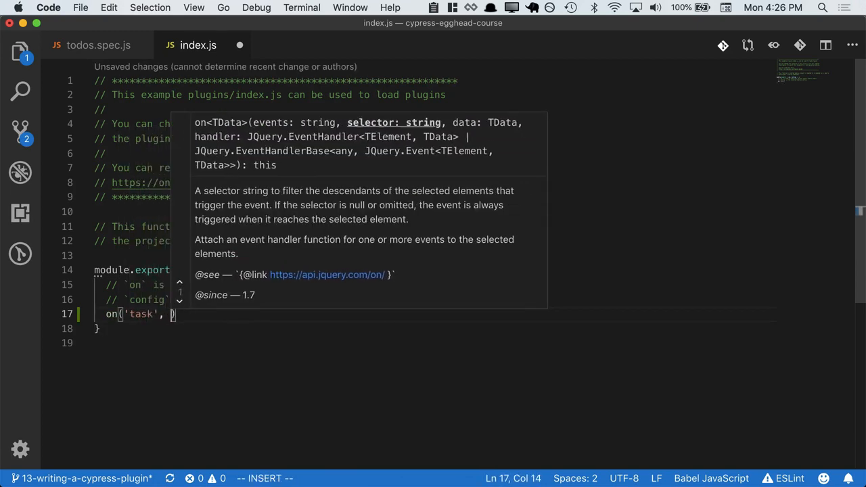
pyautogui.press('Return')
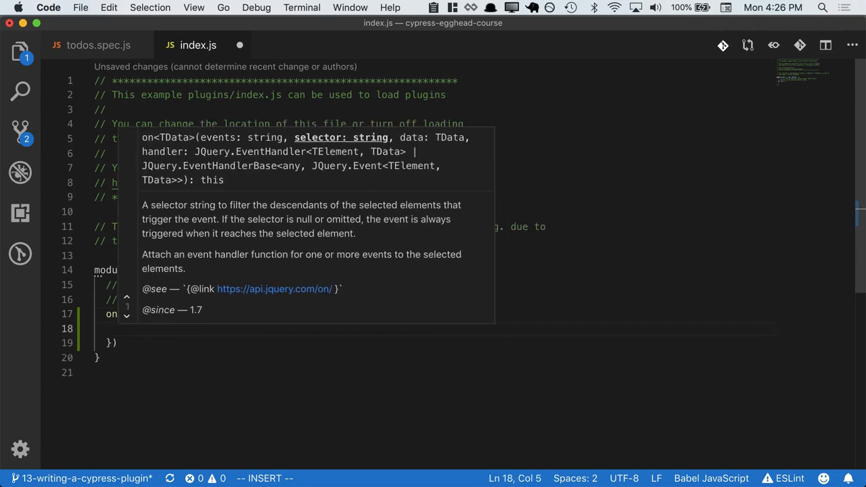
pyautogui.write('hello')
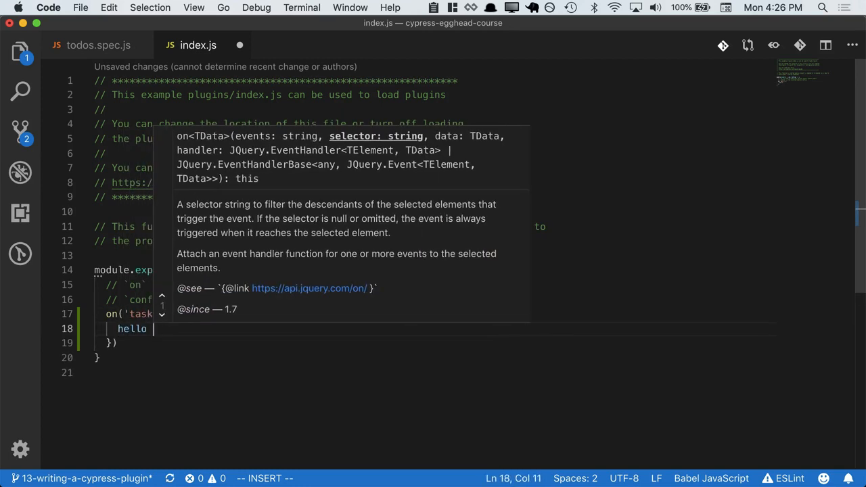
pyautogui.write('({name})')
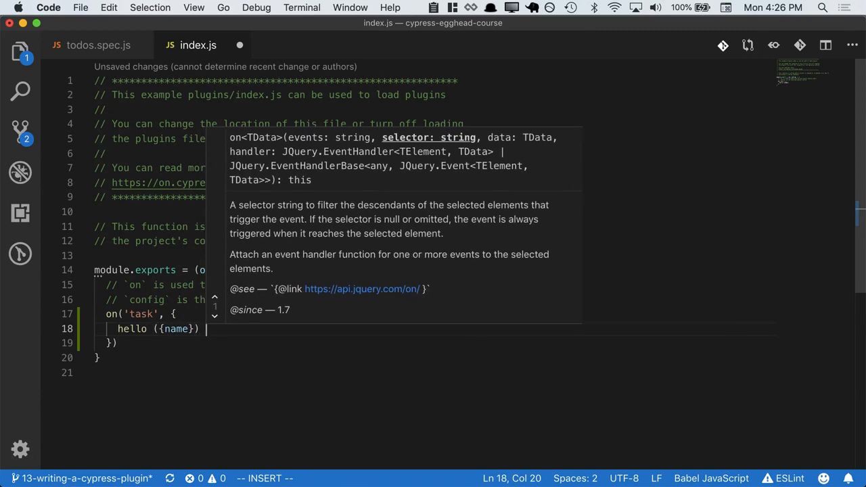
pyautogui.write('console.log(`hello ${name')
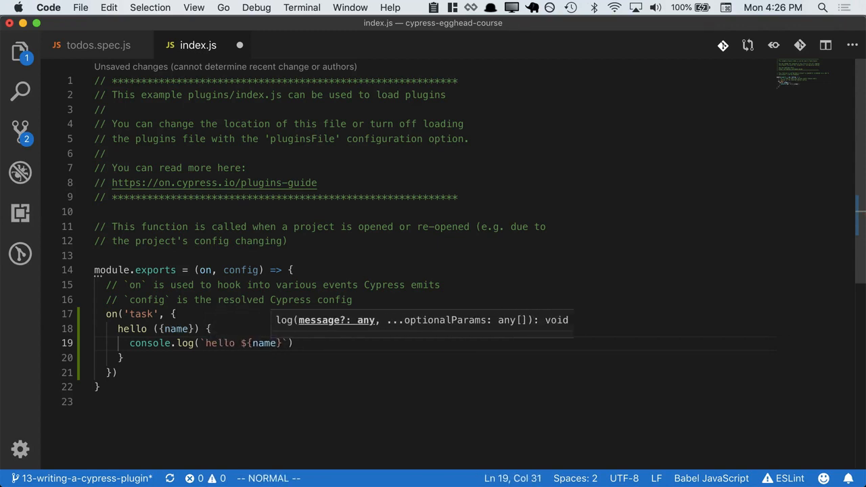
pyautogui.write('return null')
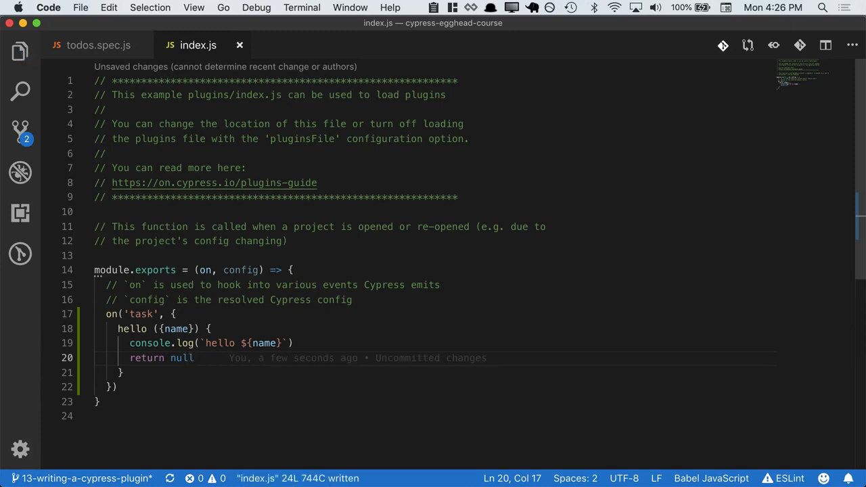
# - Switch to todos.spec.js and begin a cy.task call in the test
pyautogui.click(97, 44)
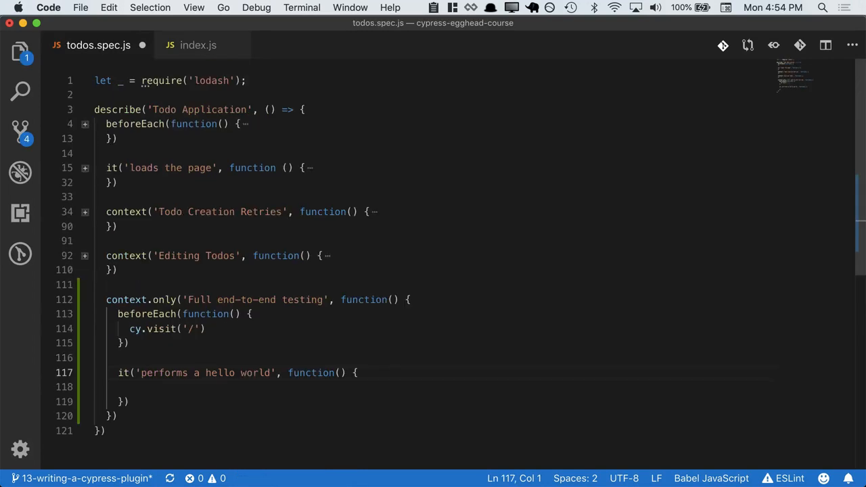
pyautogui.write('cy.task')
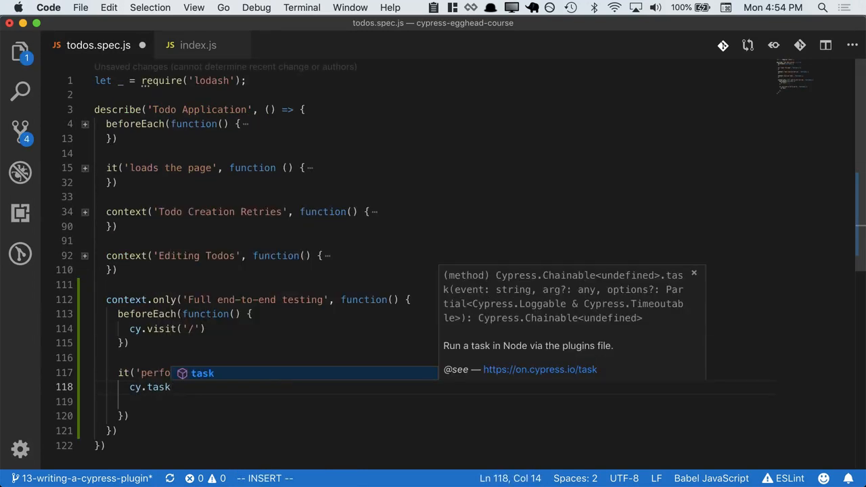